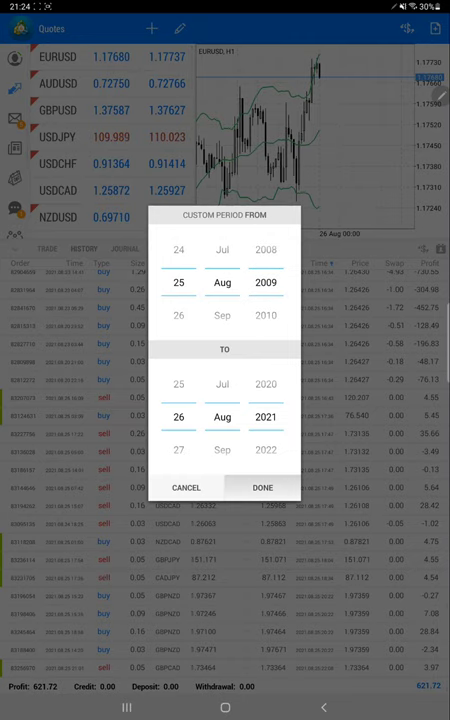
# Apply the custom history period from 25 Aug 2009 to 26 Aug 2021
pyautogui.click(260, 488)
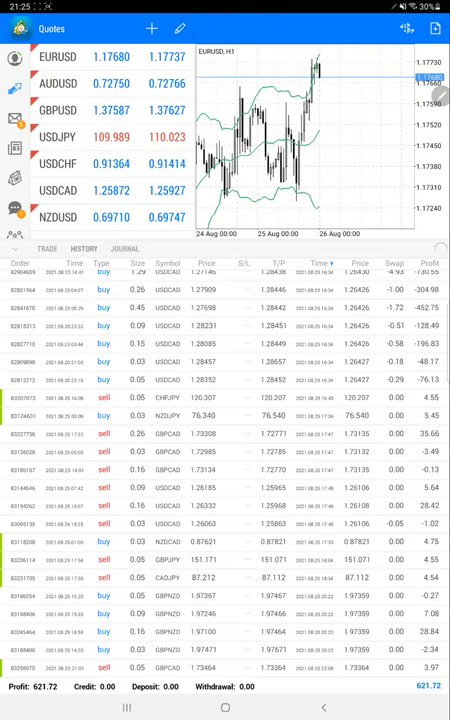
# Scroll down through the full deal history list to review past trades
pyautogui.scroll(-3)
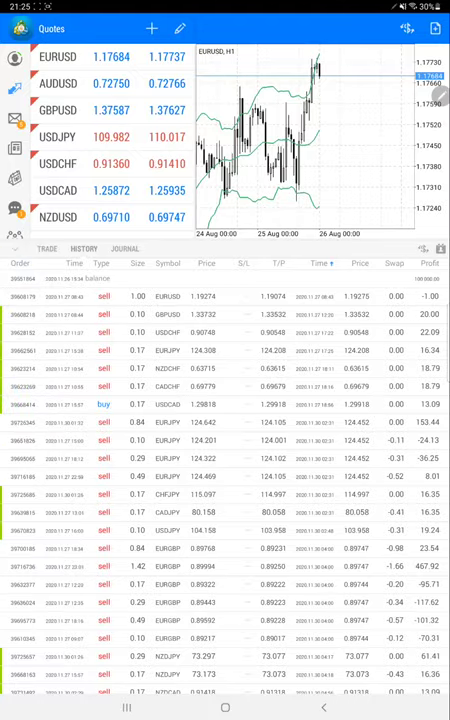
pyautogui.scroll(-3)
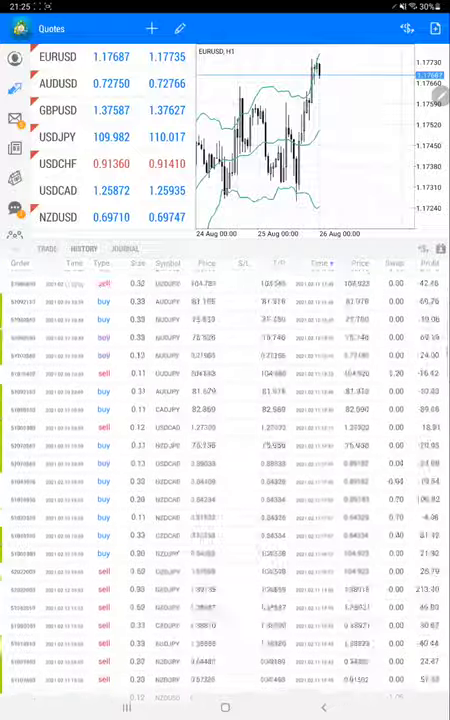
pyautogui.scroll(-3)
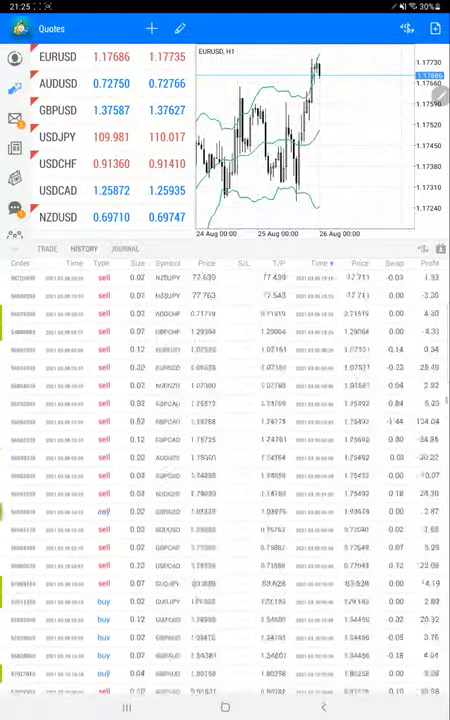
pyautogui.scroll(-3)
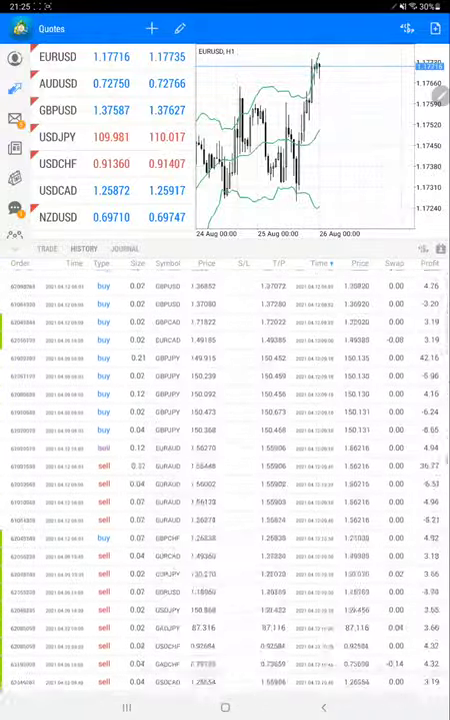
pyautogui.scroll(-3)
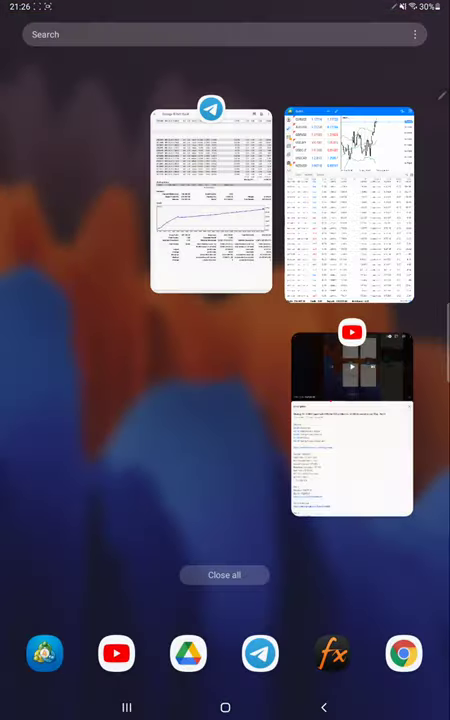
# Switch to the Strategy 15 Part 10.pdf account statement
pyautogui.click(212, 196)
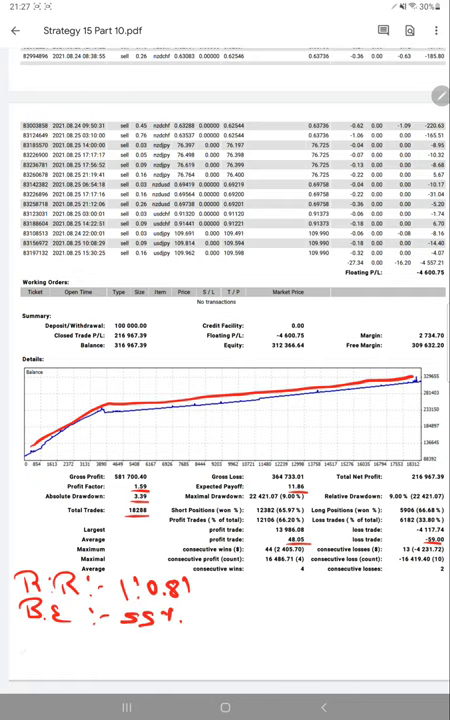
# Handwrite 'Acc :- 66%' below the break-even note on the statement
pyautogui.write('Acc :-')
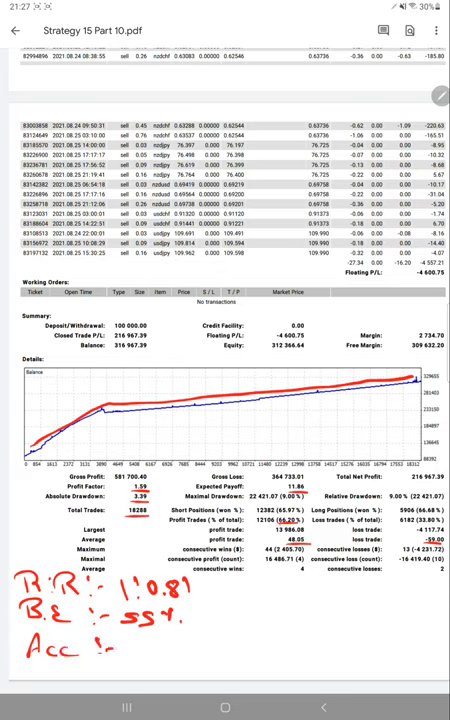
pyautogui.write('66%.')
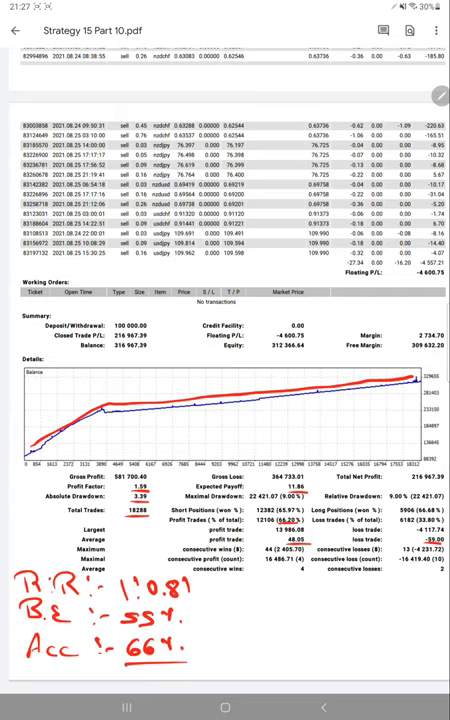